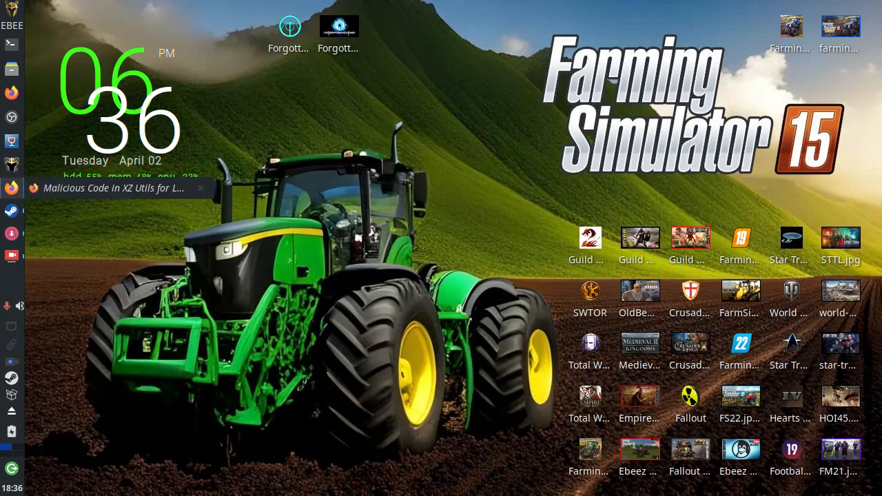
# - Restore Firefox and highlight the article paragraph naming affected XZ Utils versions 5.6.0 and 5.6.1
pyautogui.click(113, 187)
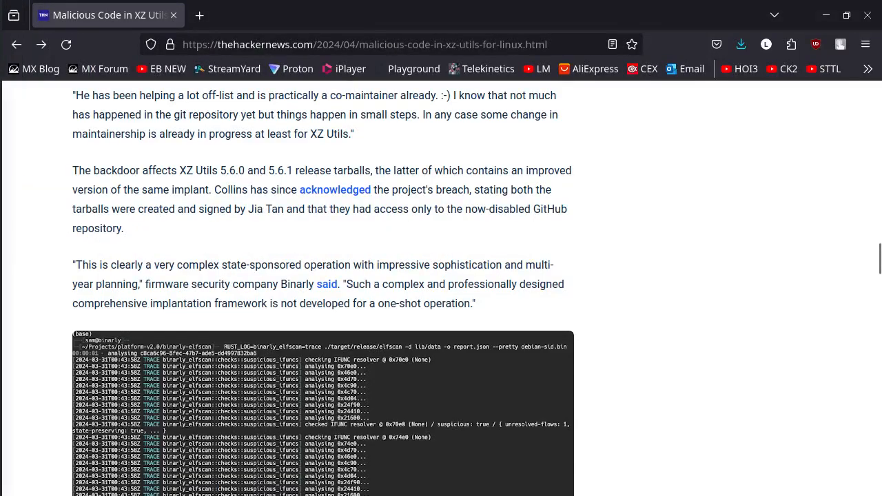
pyautogui.moveTo(392, 472)
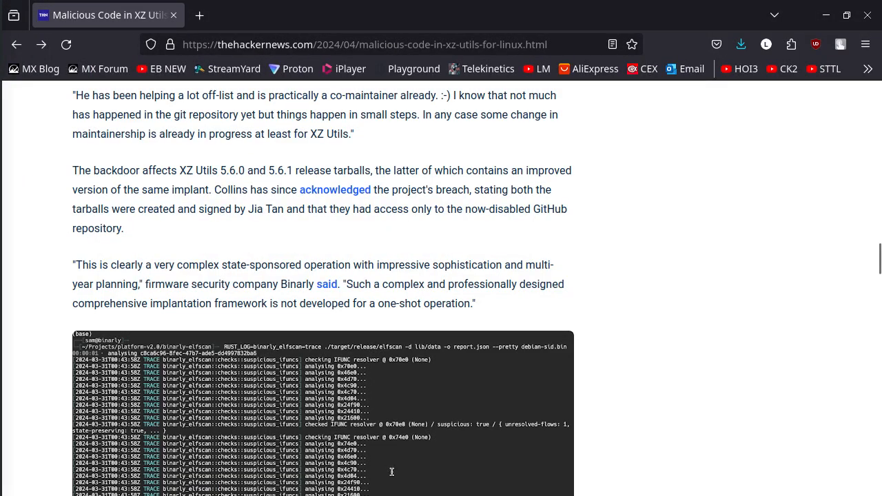
pyautogui.doubleClick(558, 171)
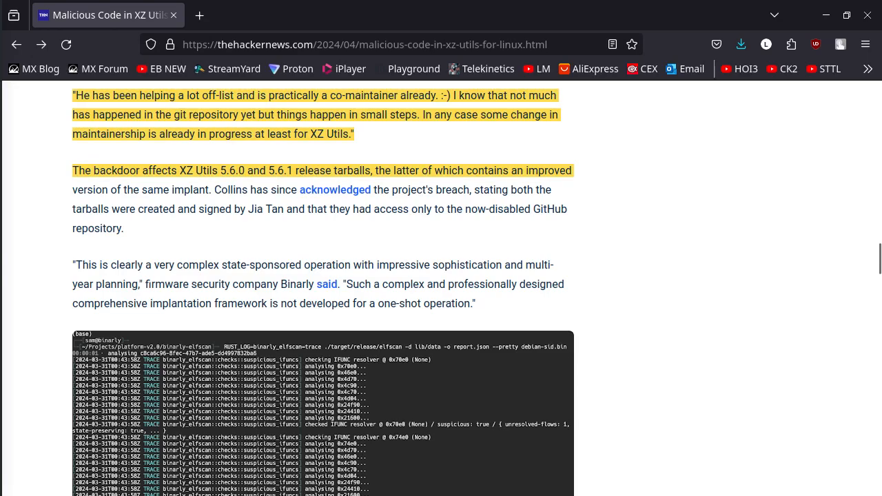
pyautogui.scroll(-3)
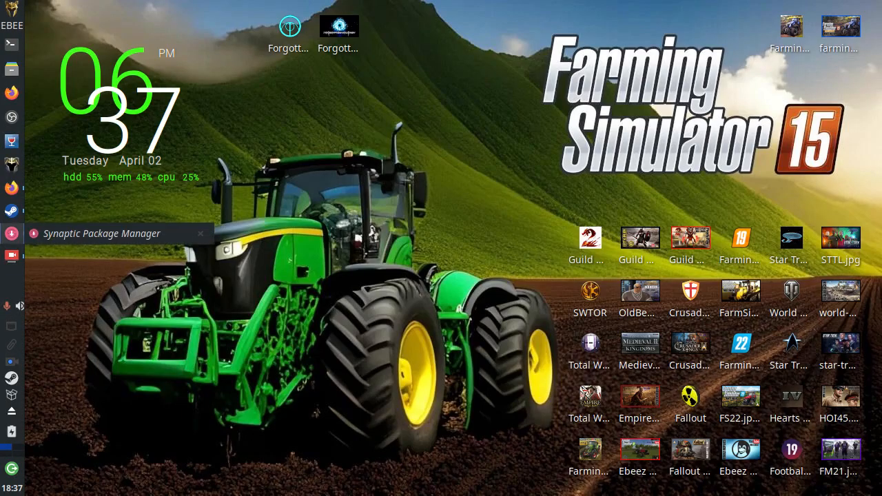
# - With Synaptic up, highlight the sentence naming XZ Utils 5.6.0 and 5.6.1 release tarballs
pyautogui.click(102, 233)
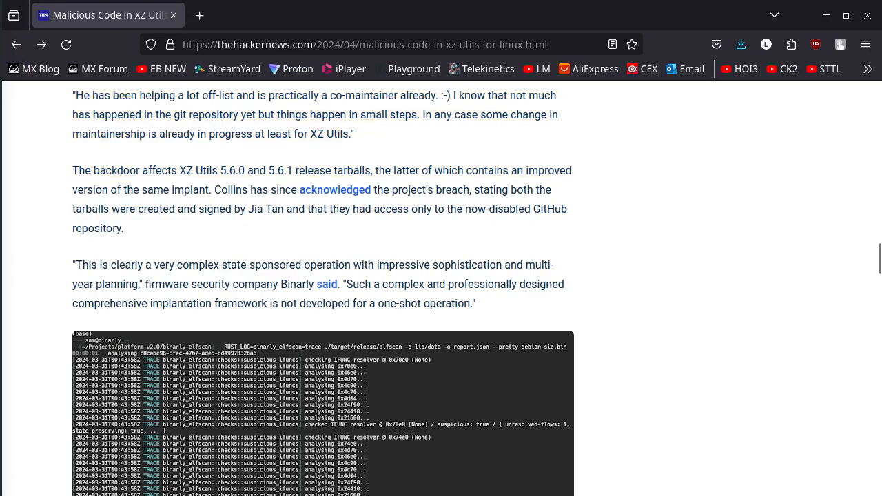
pyautogui.moveTo(82, 171); pyautogui.dragTo(571, 171)
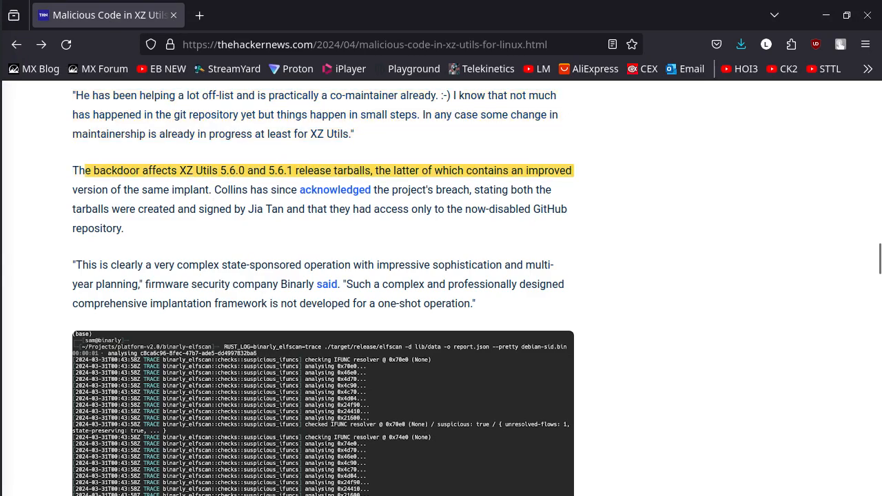